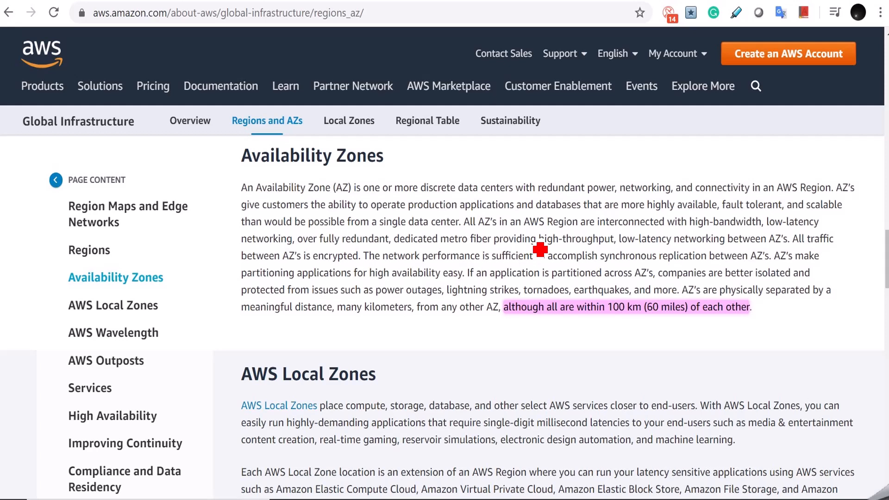
pyautogui.moveTo(549, 323)
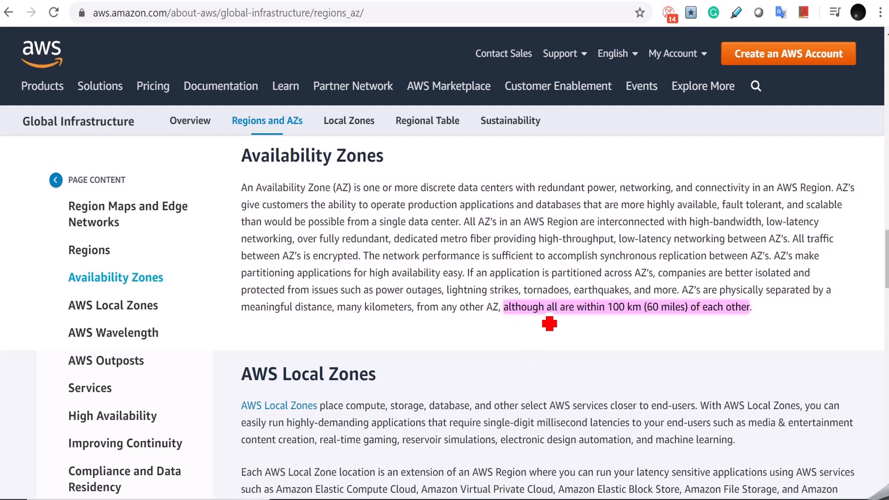
pyautogui.moveTo(610, 326)
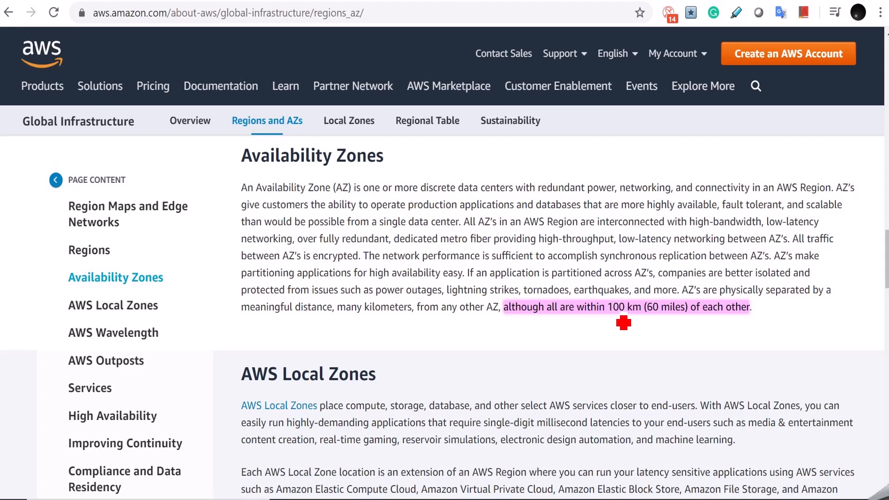
pyautogui.moveTo(635, 323)
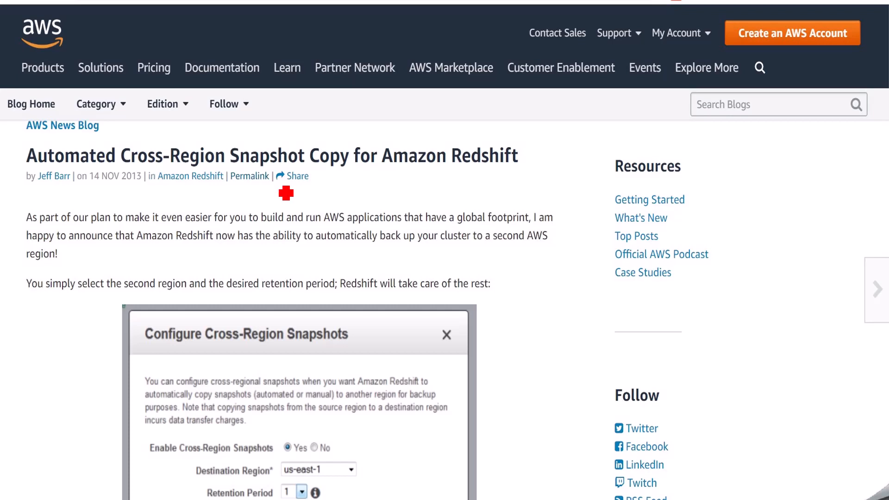
pyautogui.moveTo(316, 209)
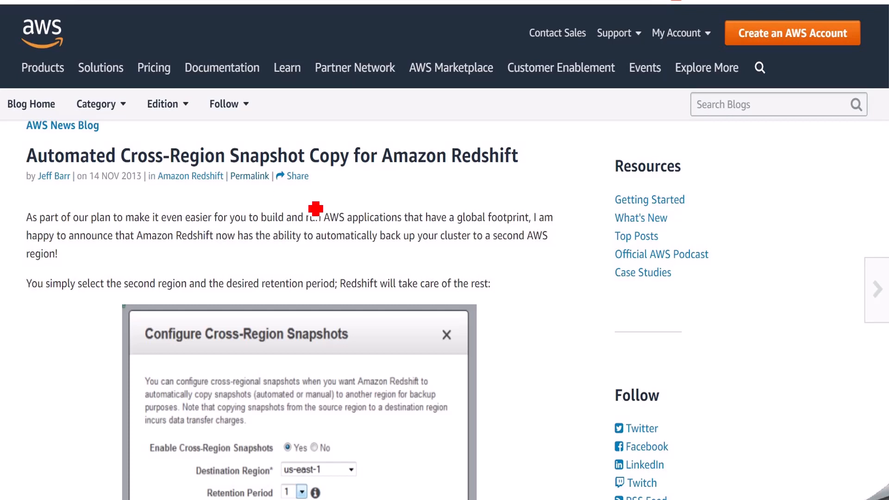